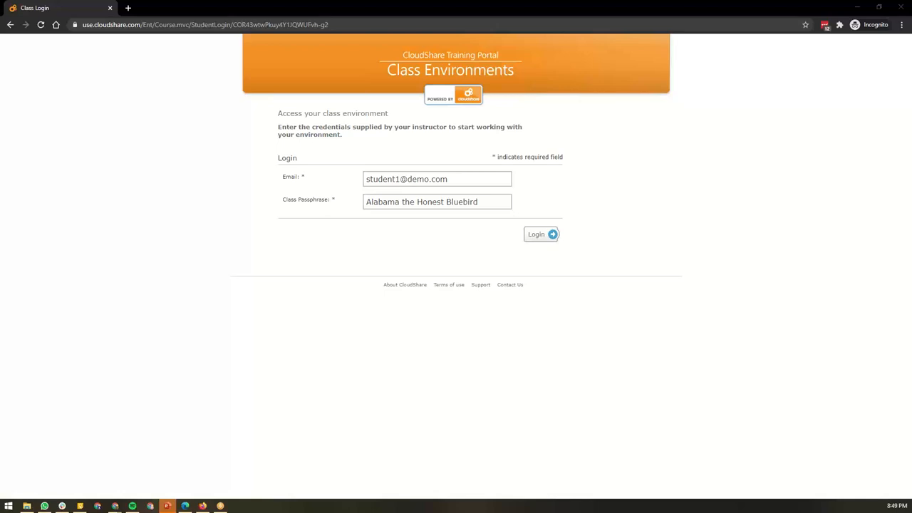
mouse_move(756, 318)
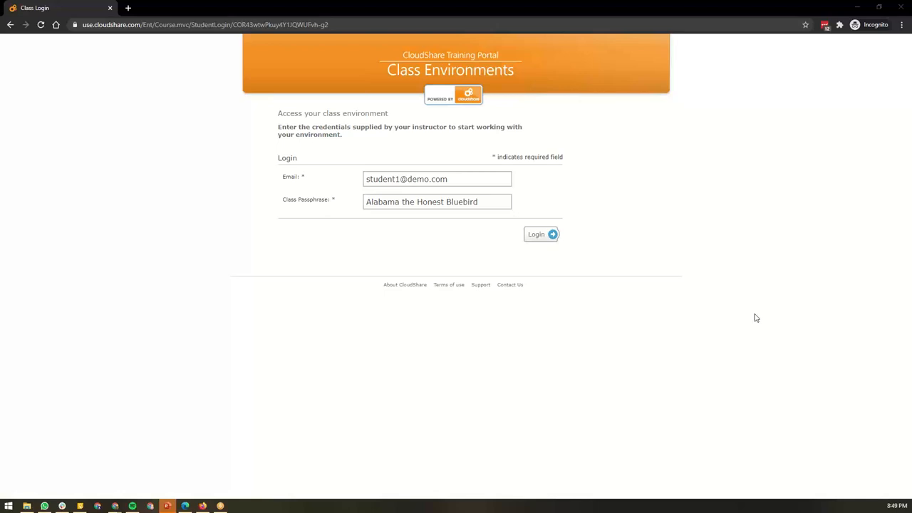
mouse_move(709, 345)
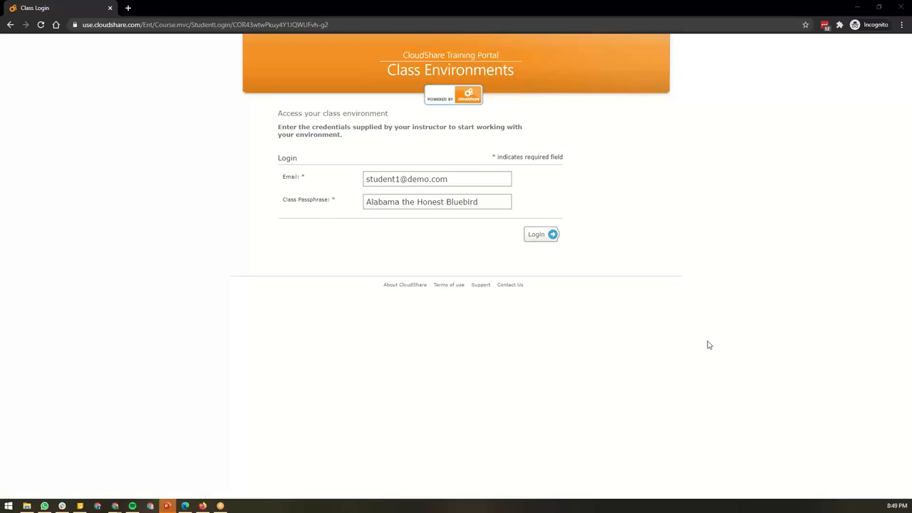
mouse_move(408, 4)
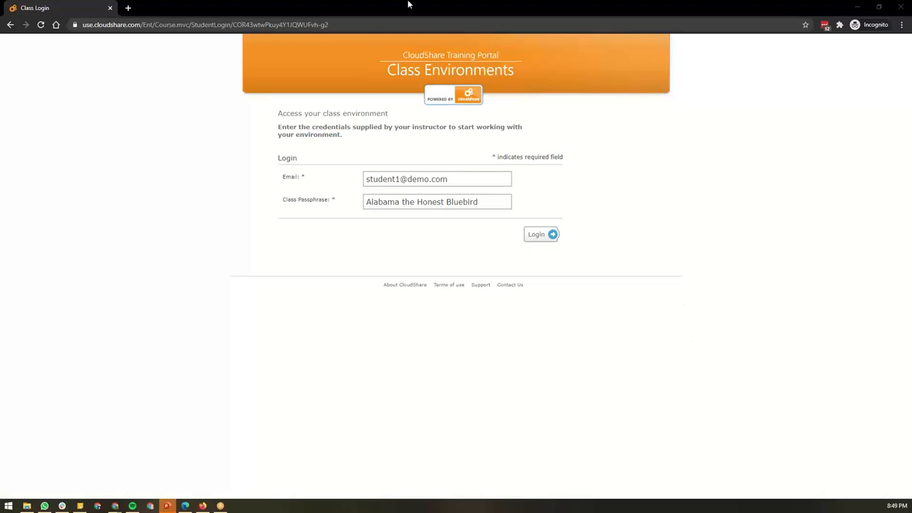
mouse_move(243, 341)
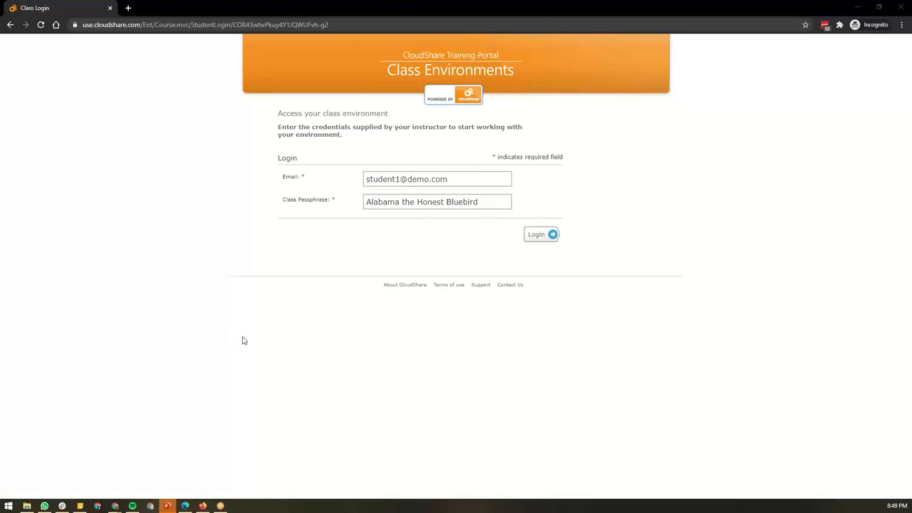
mouse_move(297, 332)
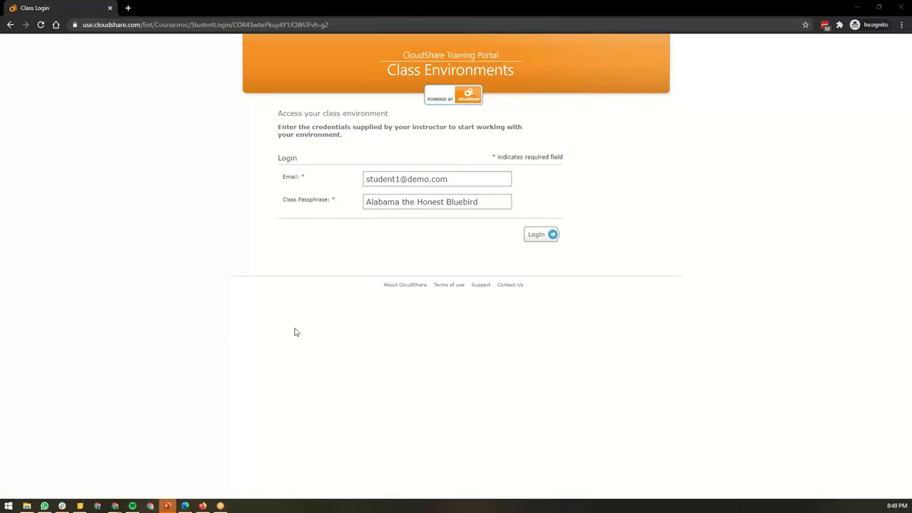
- Submit the login credentials to enter the LITE Workshop class environment
left_click(540, 234)
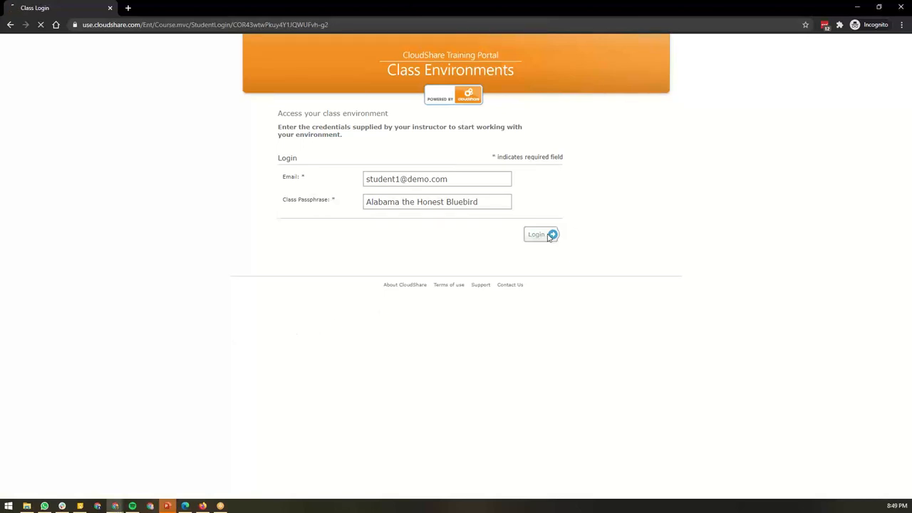
left_click(535, 234)
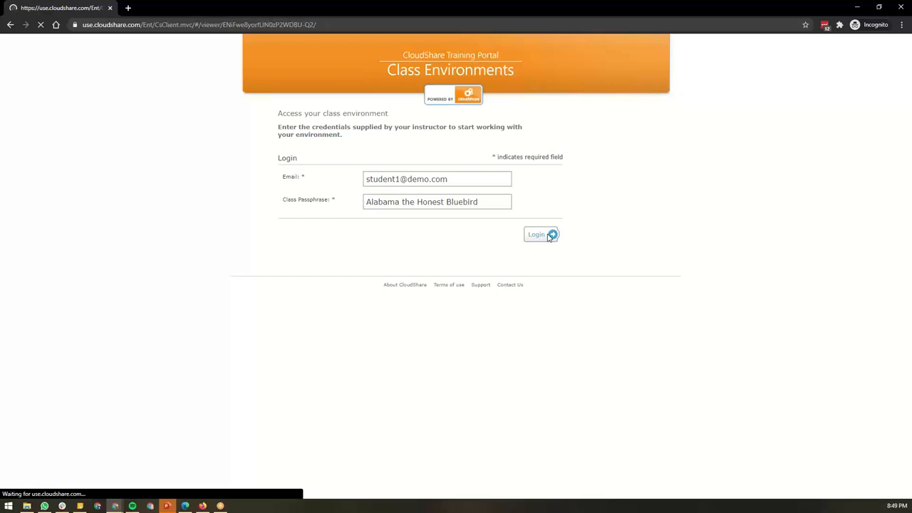
left_click(537, 234)
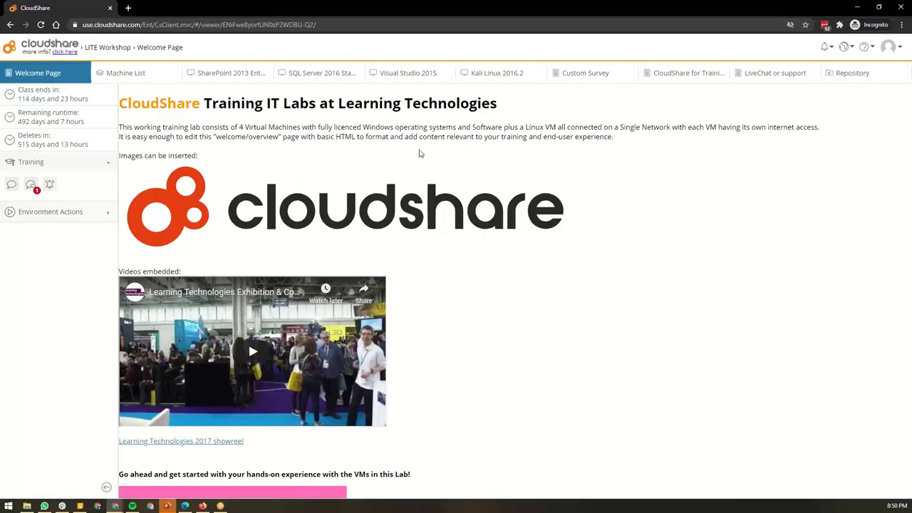
mouse_move(322, 199)
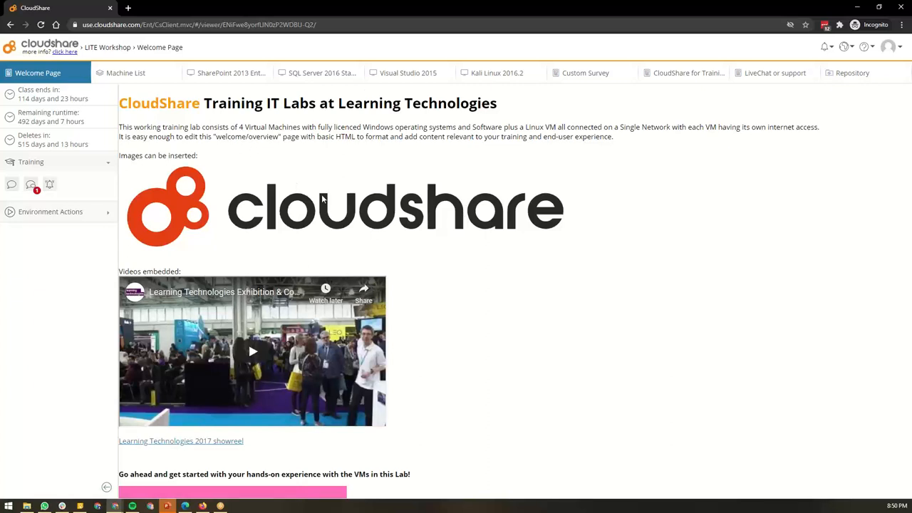
mouse_move(140, 120)
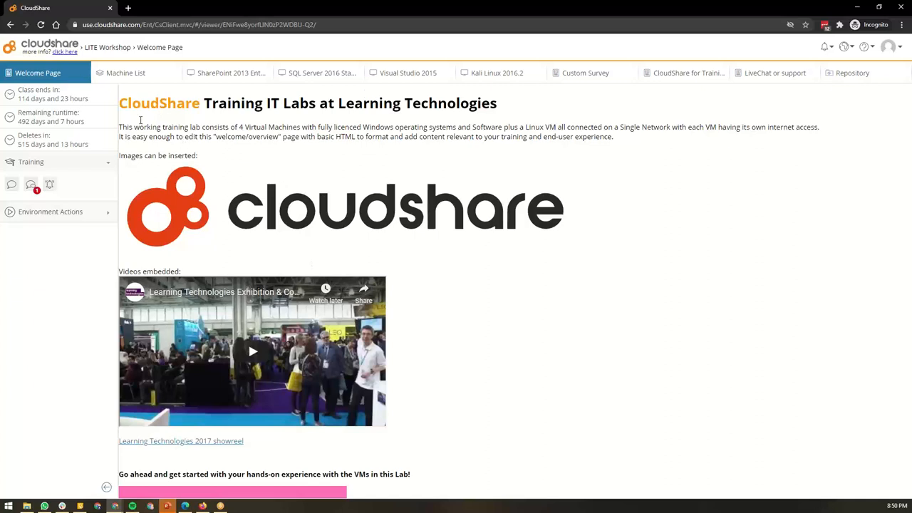
mouse_move(278, 360)
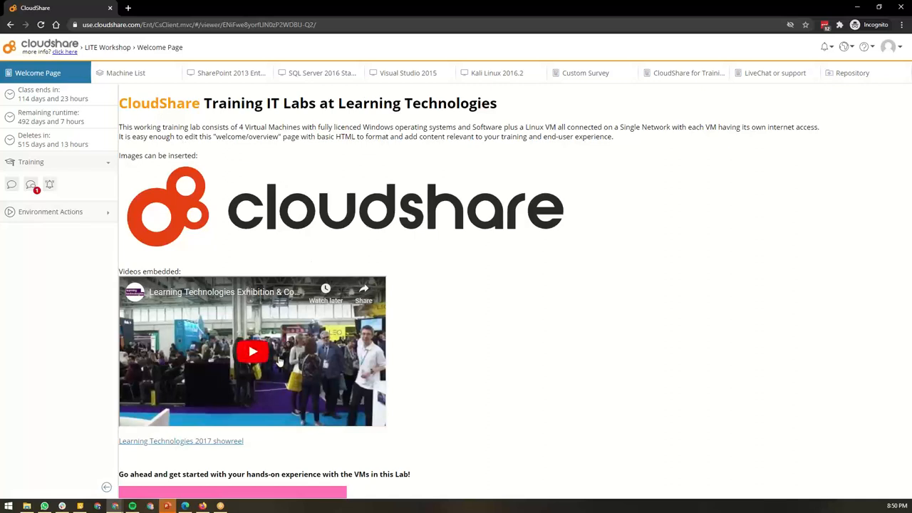
- Play the Learning Technologies 2017 showreel and scroll through the welcome page
left_click(252, 350)
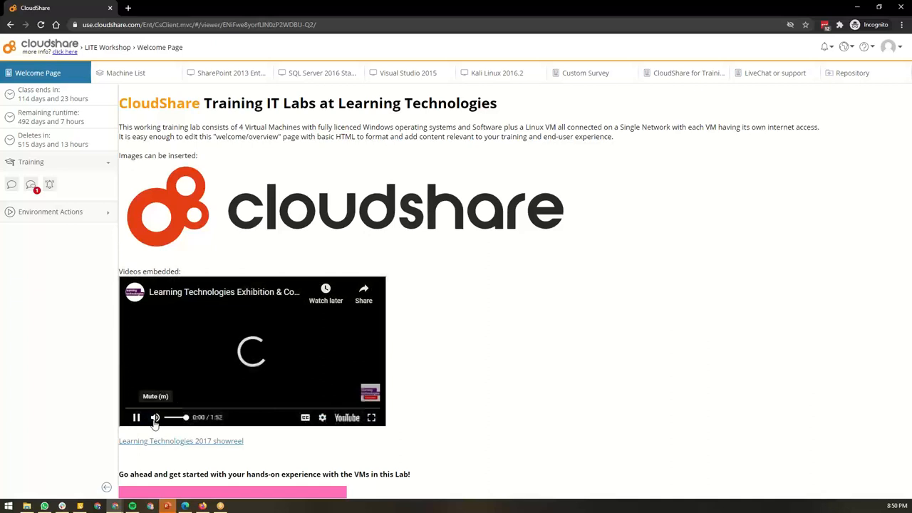
left_click(154, 417)
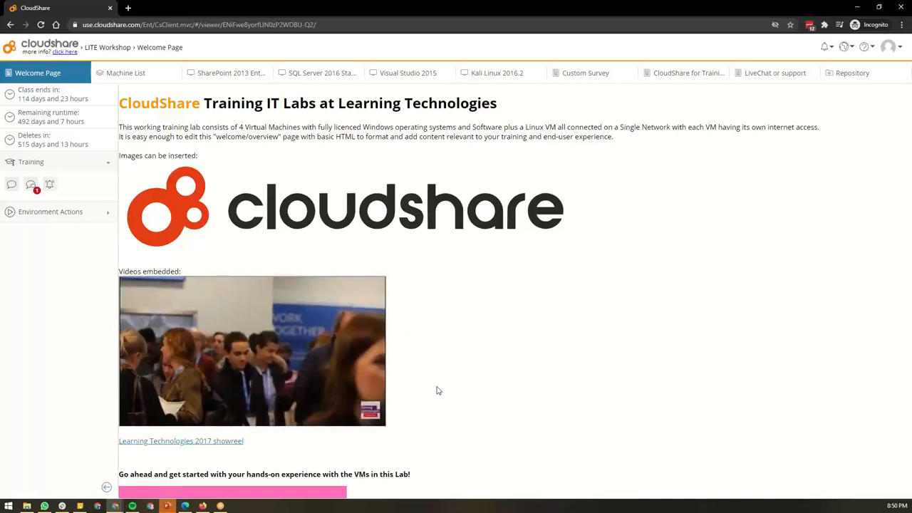
left_click(252, 350)
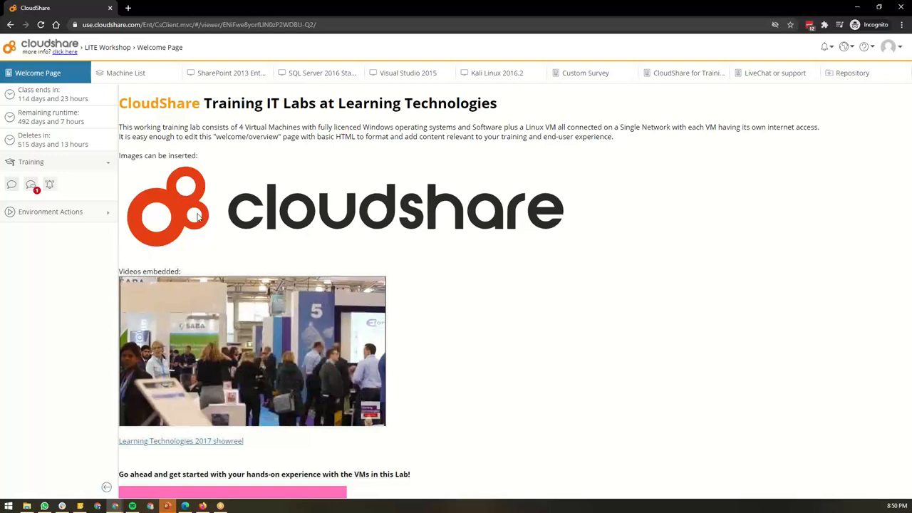
scroll("down", 3)
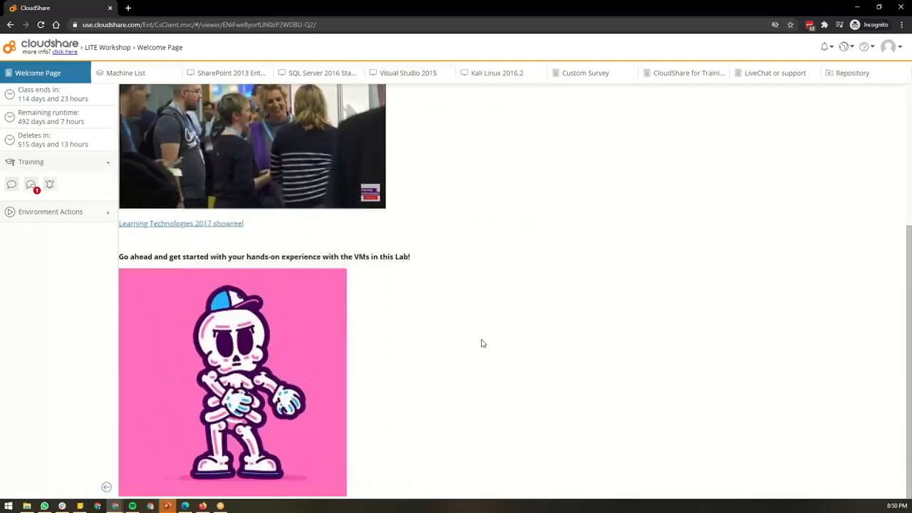
scroll("up", 3)
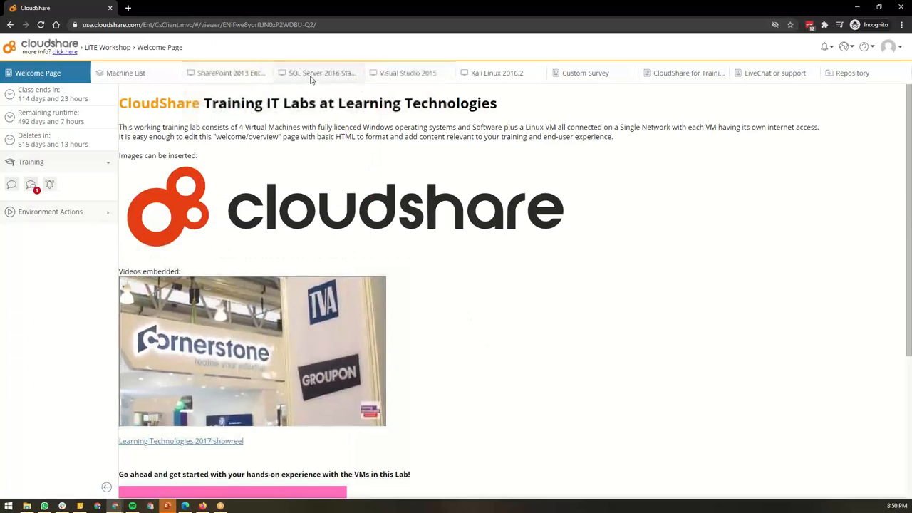
- Open the SQL Server 2016 Standard lab machine to reach Management Studio's Connect dialog
left_click(321, 72)
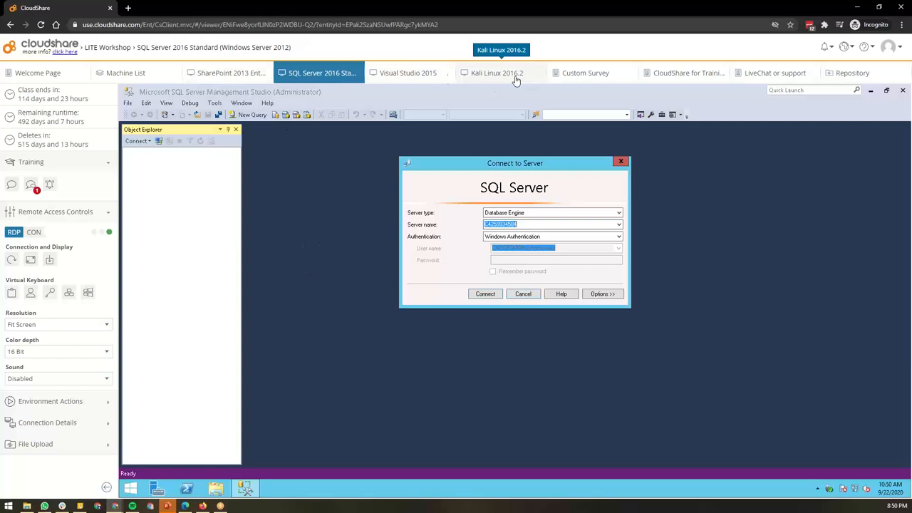
mouse_move(227, 72)
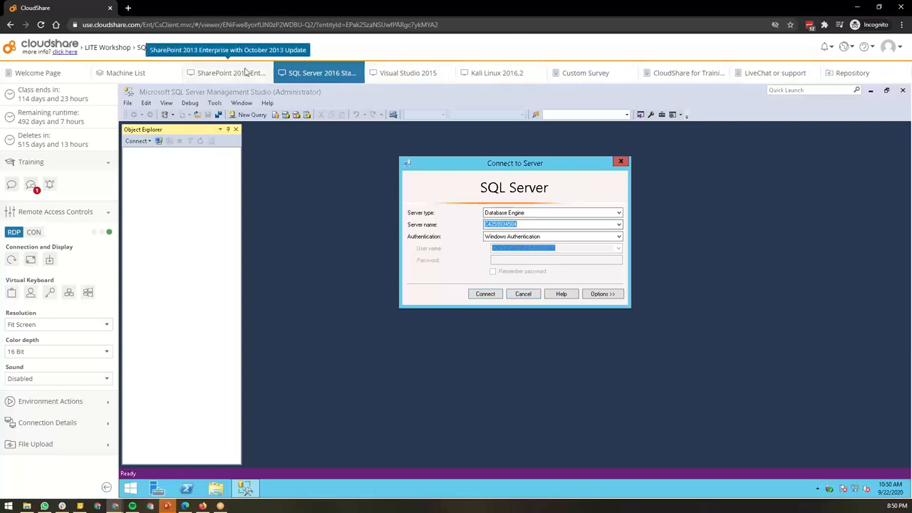
mouse_move(409, 73)
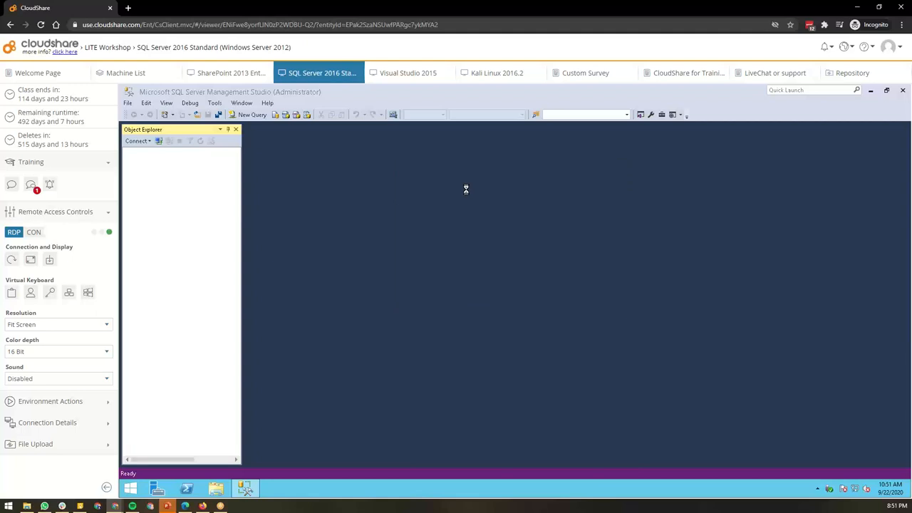
- Browse the CloudShare for Training page by scrolling down through it
left_click(686, 73)
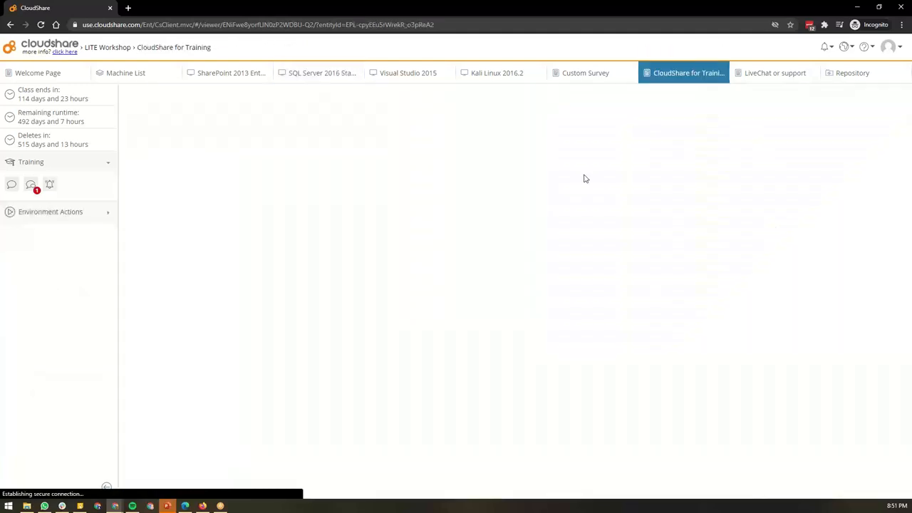
mouse_move(686, 215)
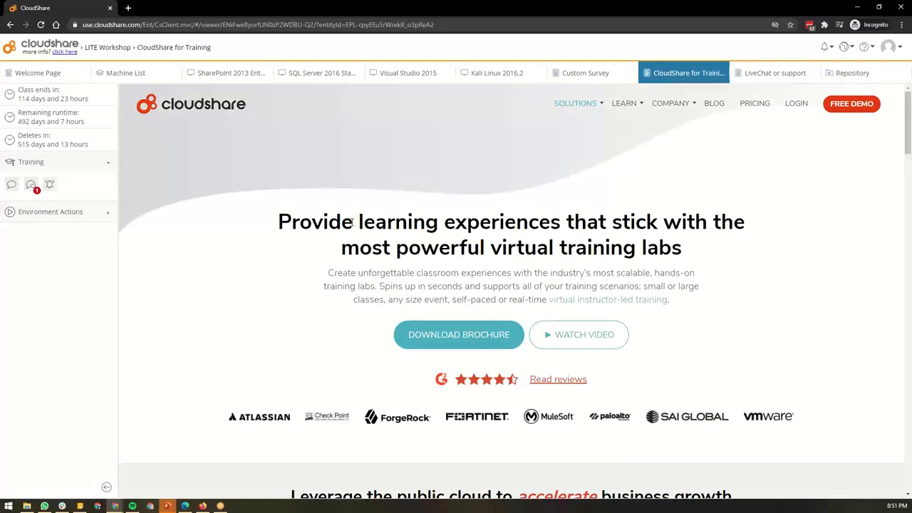
scroll("down", 3)
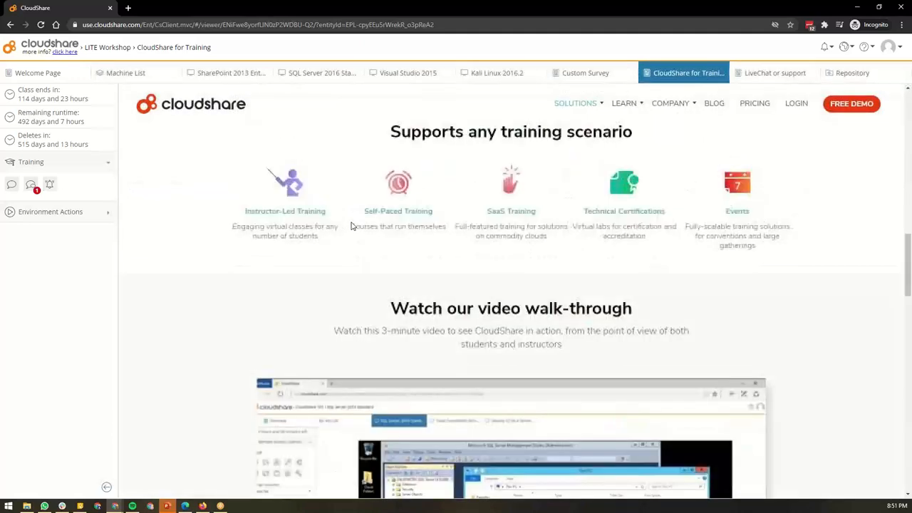
scroll("down", 3)
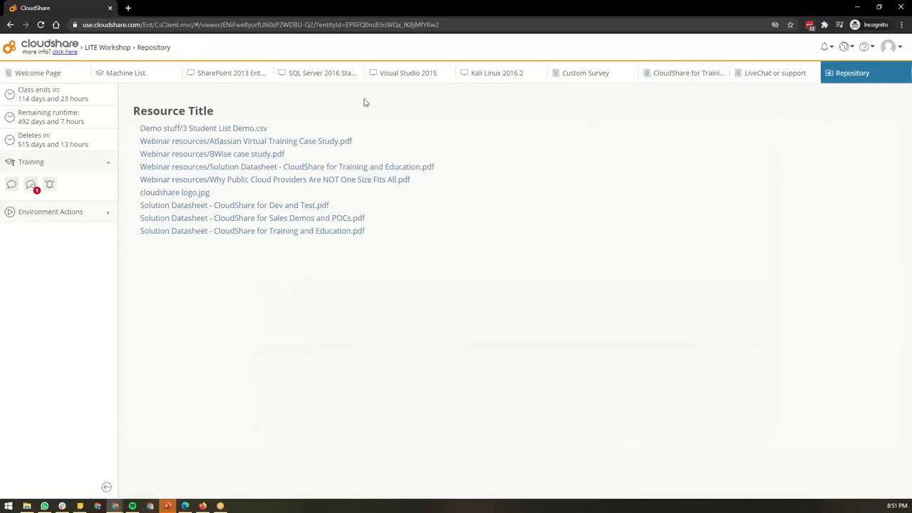
left_click(321, 72)
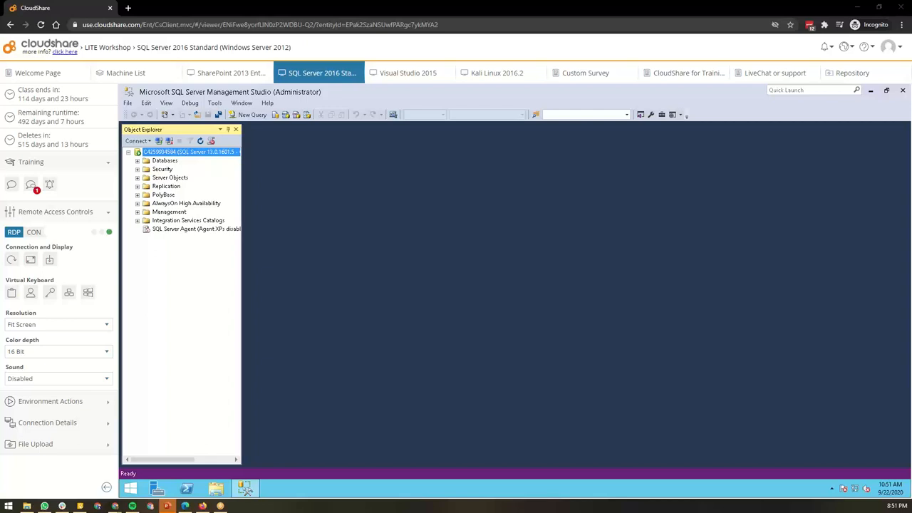
mouse_move(588, 162)
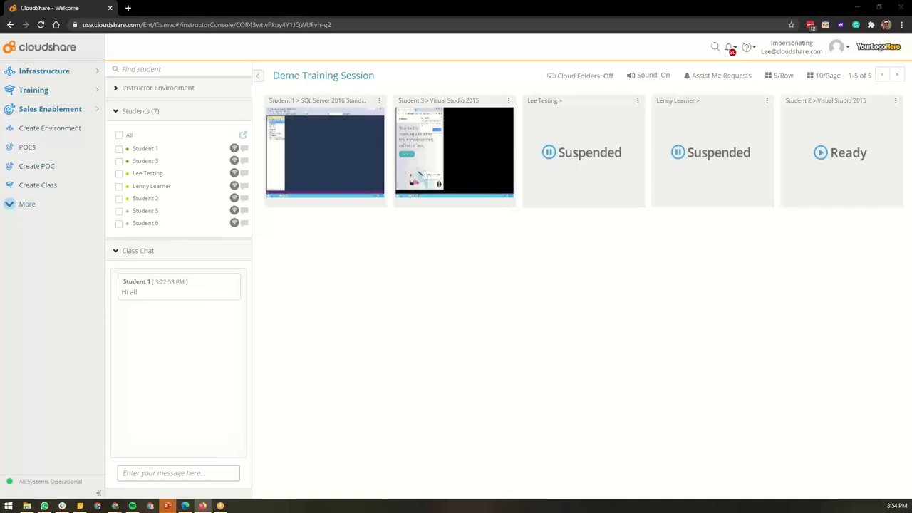
mouse_move(681, 338)
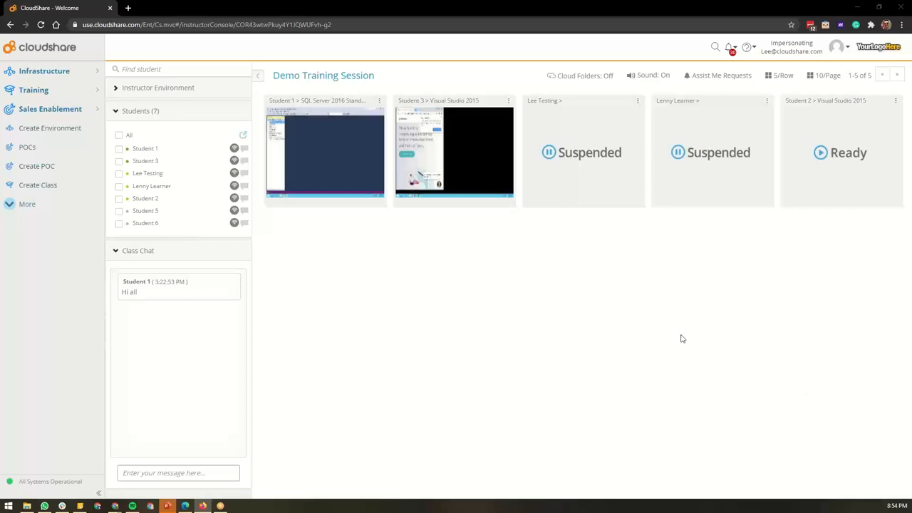
- Show student environments 3 per row and turn on Live Thumbnail previews
left_click(779, 74)
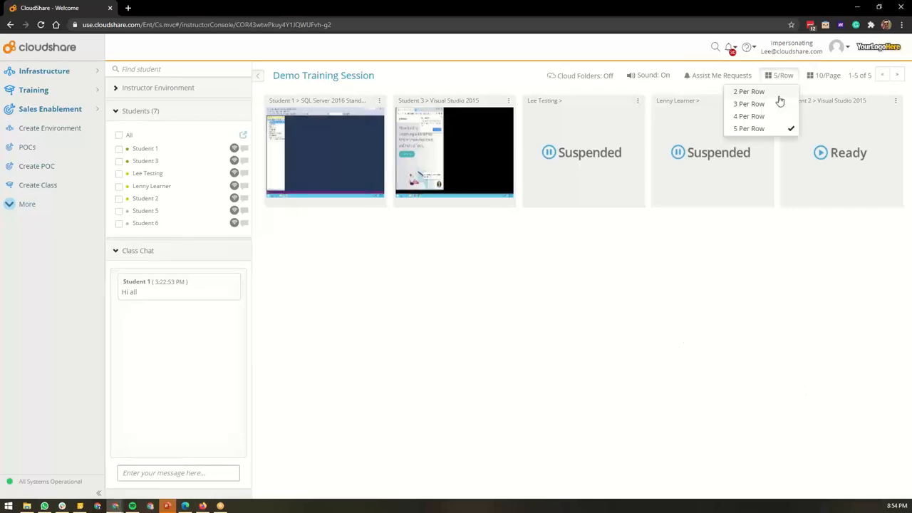
left_click(748, 104)
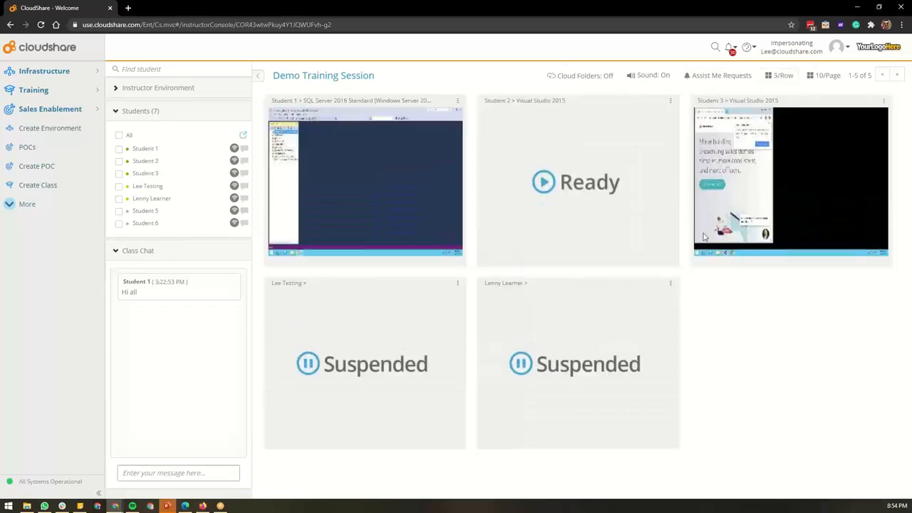
left_click(458, 101)
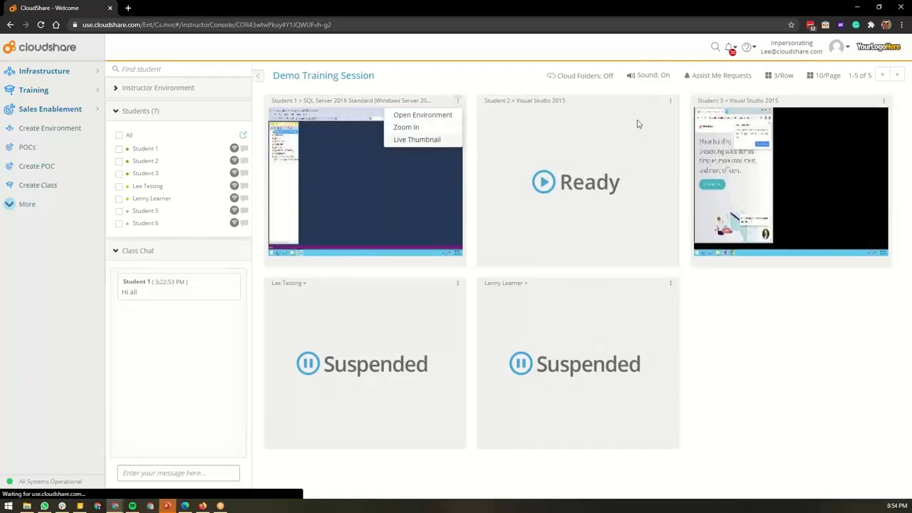
left_click(416, 139)
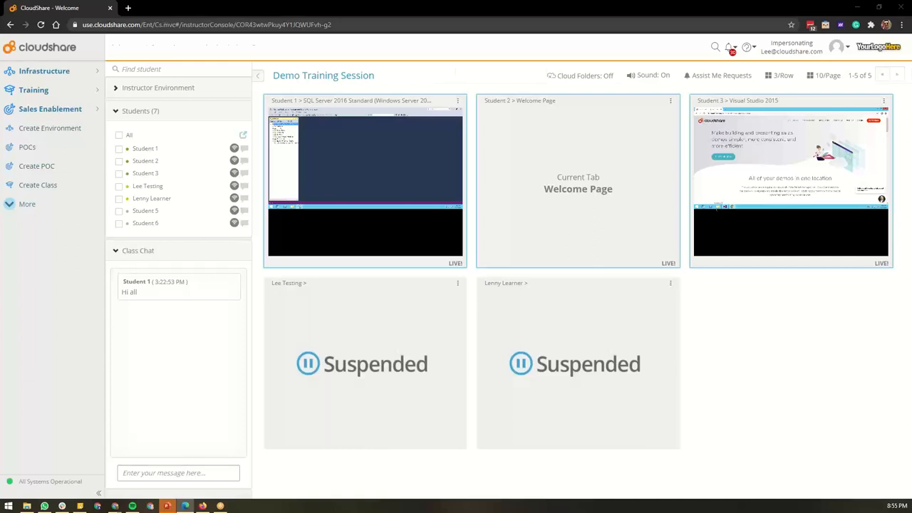
left_click(364, 178)
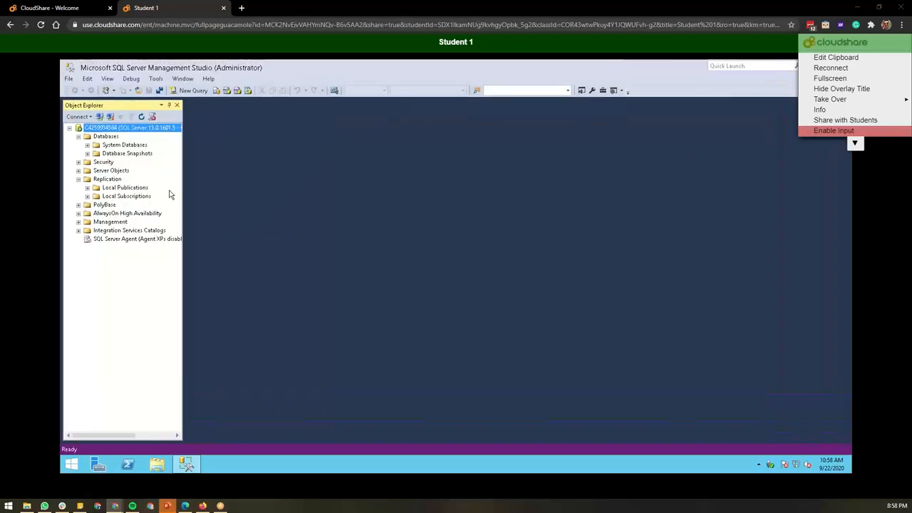
- Enable input on Student 1's machine and type 'Here to help your students' in Quick Launch
left_click(833, 130)
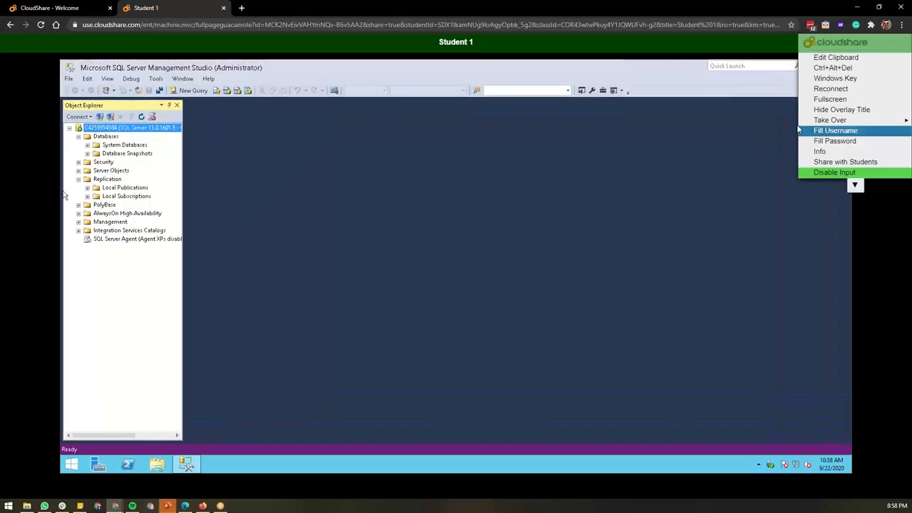
mouse_move(677, 73)
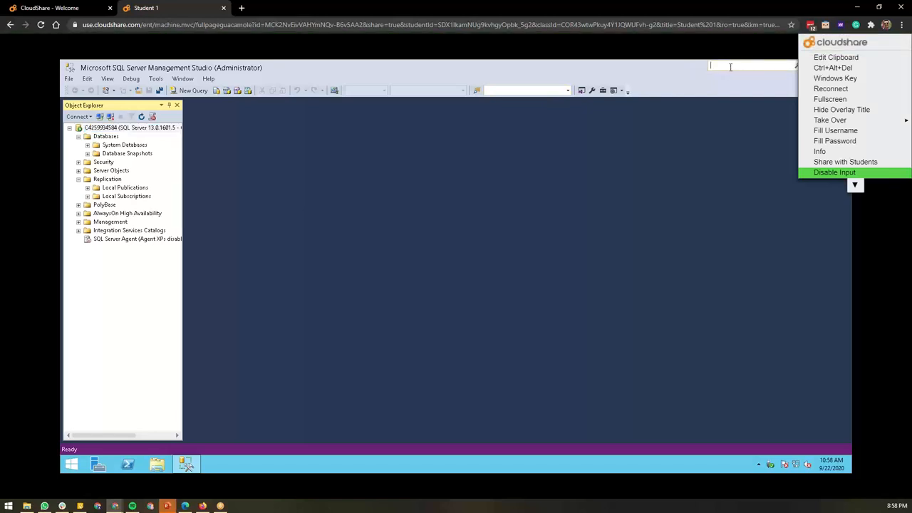
type("Here to help your syr")
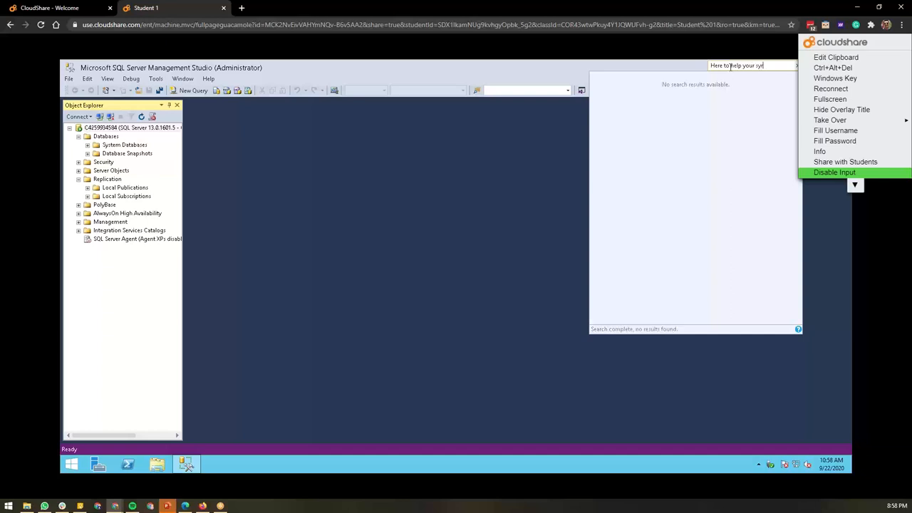
type("students")
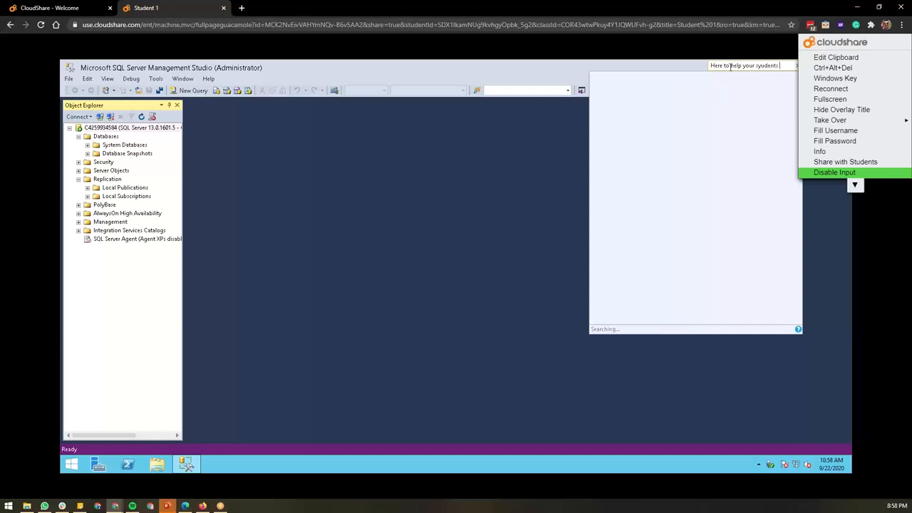